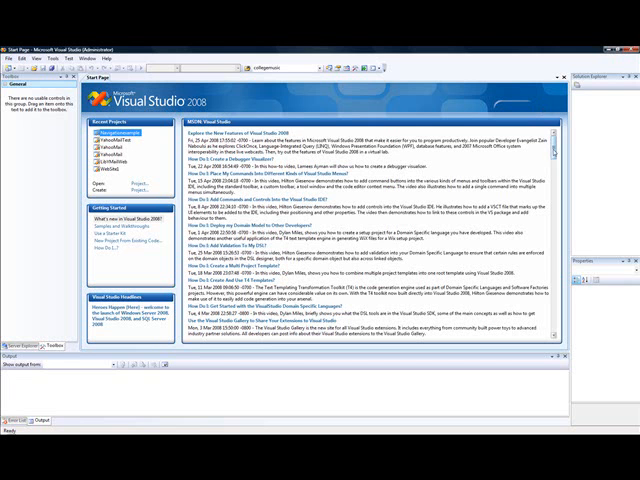
Open the existing ASP.NET web site project so its files list in Solution Explorer.
{"action": "scroll", "scroll_direction": "down", "scroll_amount": 3}
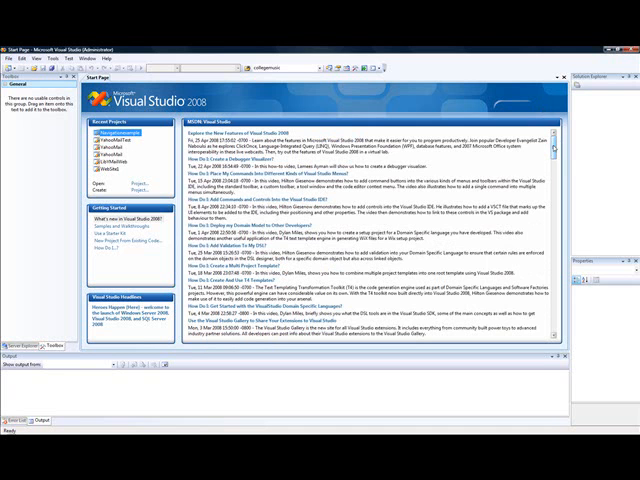
{"action": "scroll", "scroll_direction": "down", "scroll_amount": 3}
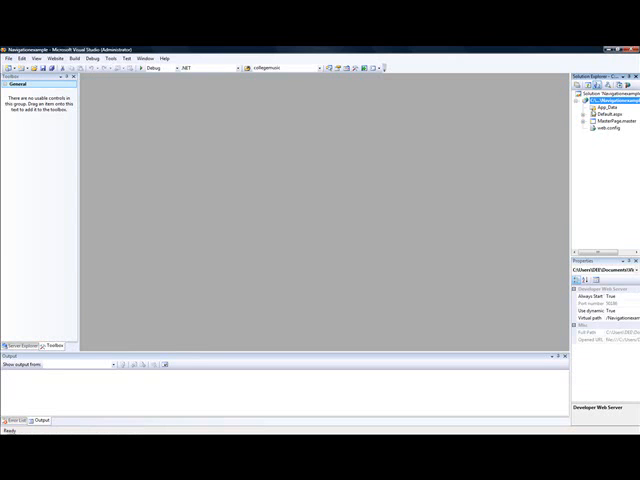
Edit MasterPage.master in Design view so its footer reads 'This is the Footer'.
{"action": "left_click", "coordinate": [606, 128]}
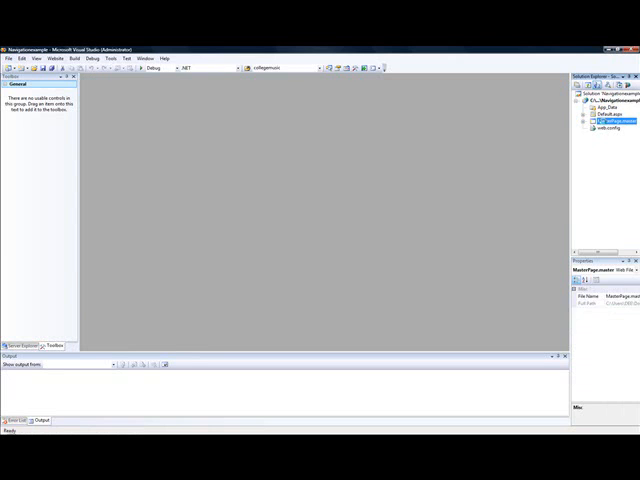
{"action": "double_click", "coordinate": [608, 126]}
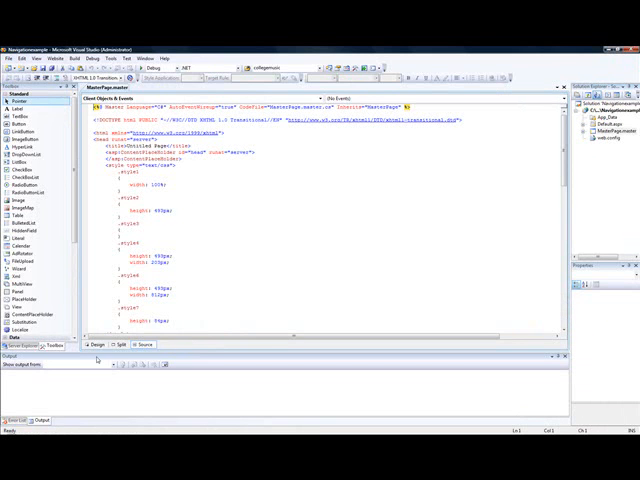
{"action": "left_click", "coordinate": [96, 344]}
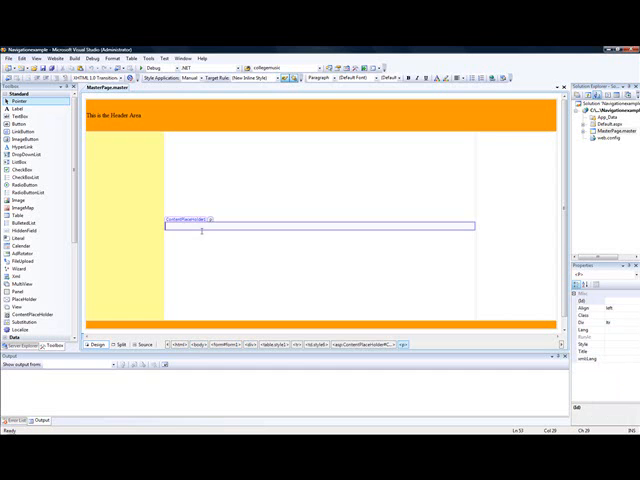
{"action": "mouse_move", "coordinate": [212, 236]}
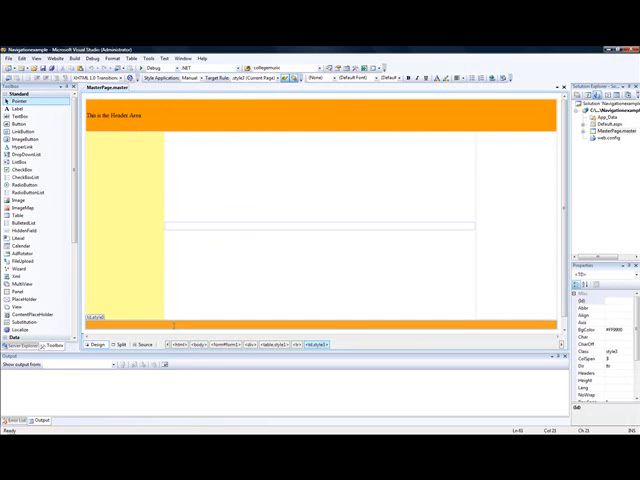
{"action": "type", "text": "This is the"}
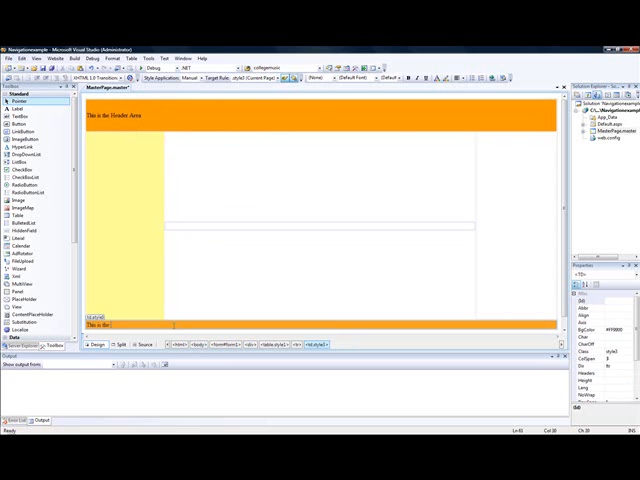
{"action": "type", "text": "Footer"}
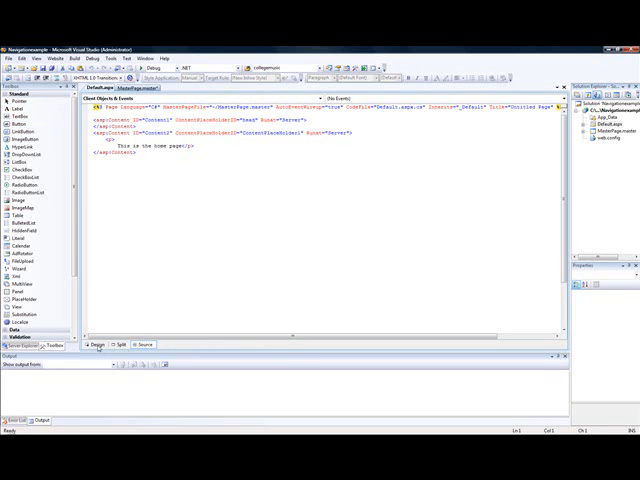
View Default.aspx in Design view and start adding a new item to the project.
{"action": "left_click", "coordinate": [96, 344]}
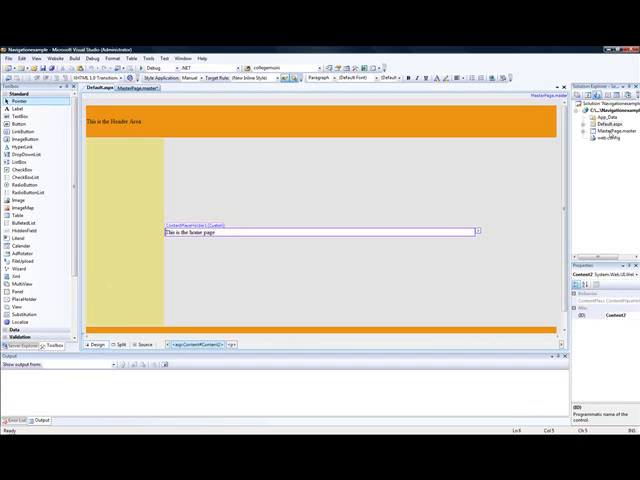
{"action": "mouse_move", "coordinate": [272, 174]}
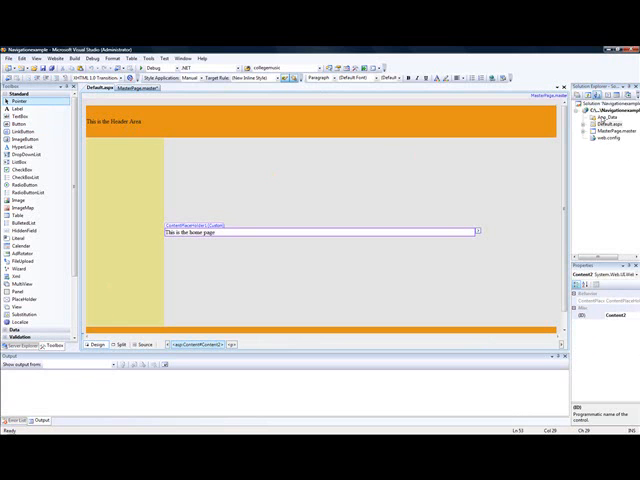
{"action": "right_click", "coordinate": [608, 104]}
{"action": "type", "text": "Page2.aspx"}
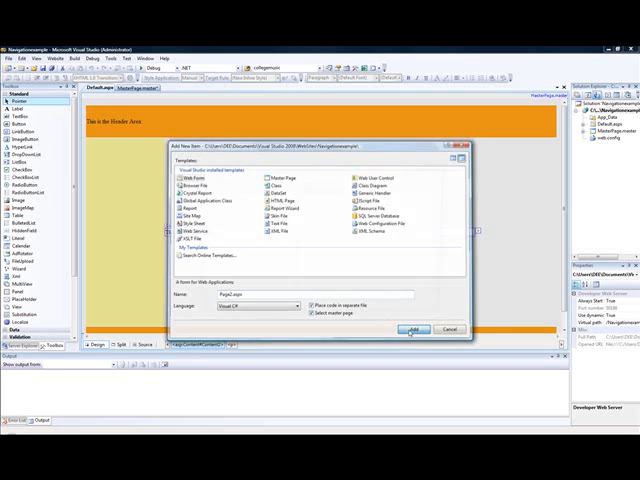
Add a Web Form named Page8.aspx on MasterPage.master and dismiss the duplicate-name error.
{"action": "left_click", "coordinate": [416, 328]}
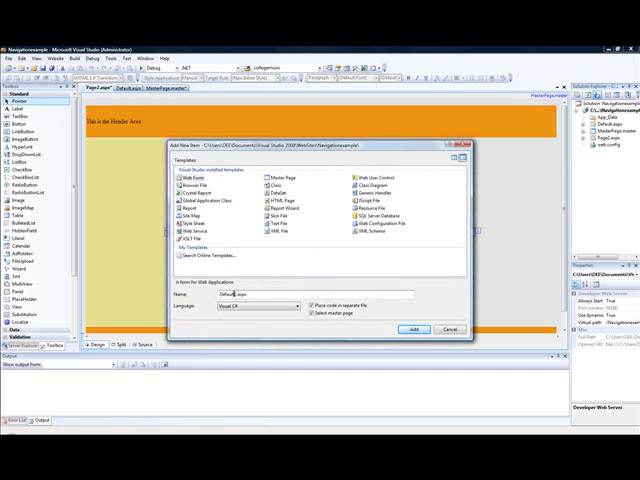
{"action": "type", "text": "Page8.aspx"}
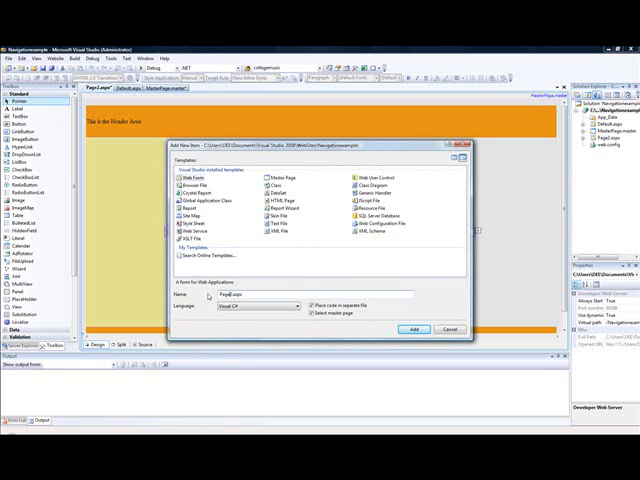
{"action": "left_click", "coordinate": [412, 328]}
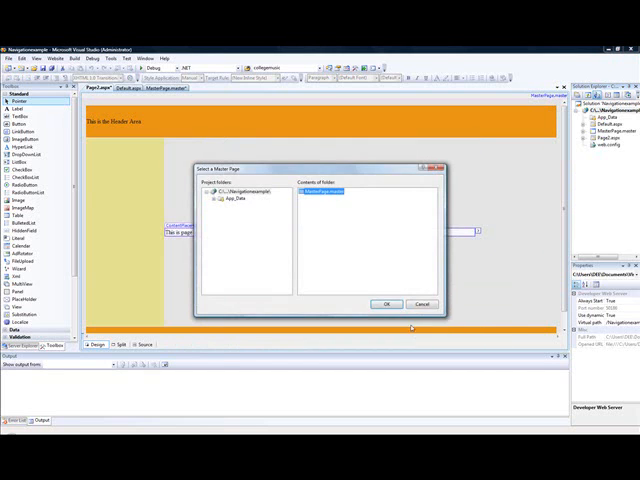
{"action": "left_click", "coordinate": [386, 304]}
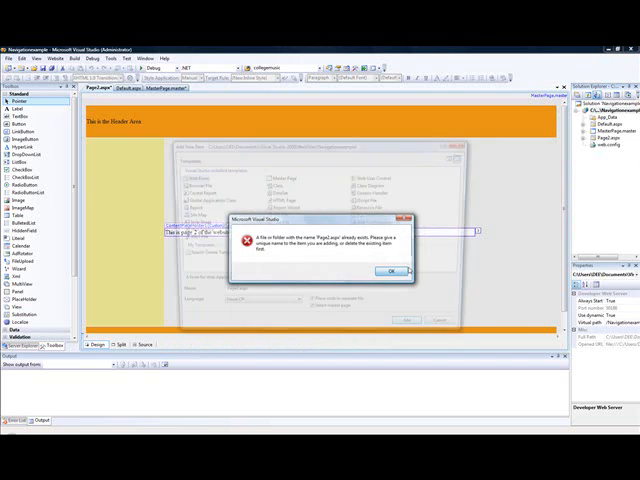
{"action": "left_click", "coordinate": [392, 272]}
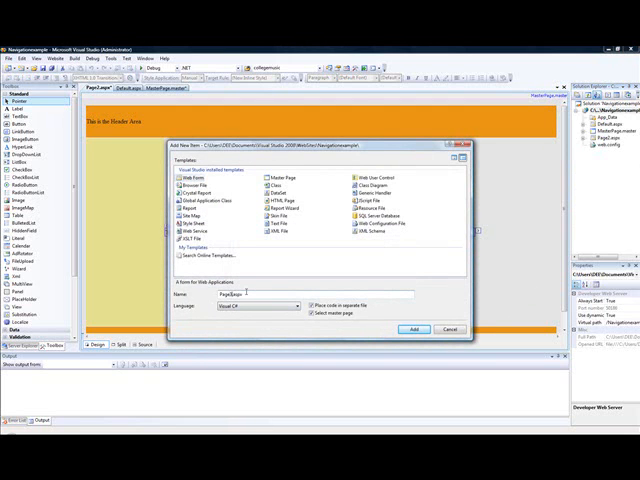
Add another Web Form content page based on MasterPage.master.
{"action": "left_click", "coordinate": [414, 328]}
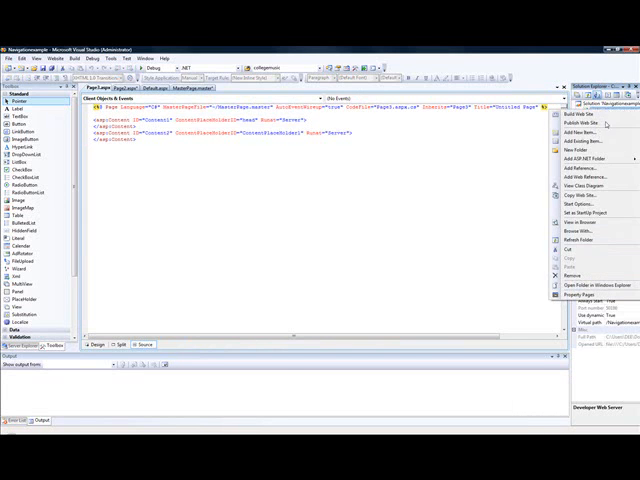
{"action": "left_click", "coordinate": [572, 132]}
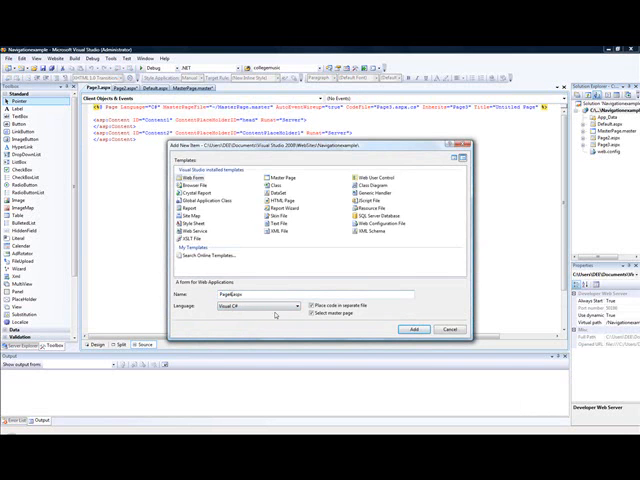
{"action": "left_click", "coordinate": [414, 328]}
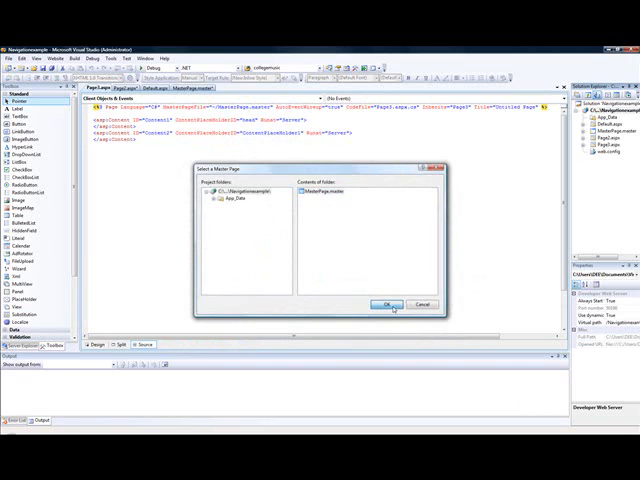
{"action": "left_click", "coordinate": [390, 304]}
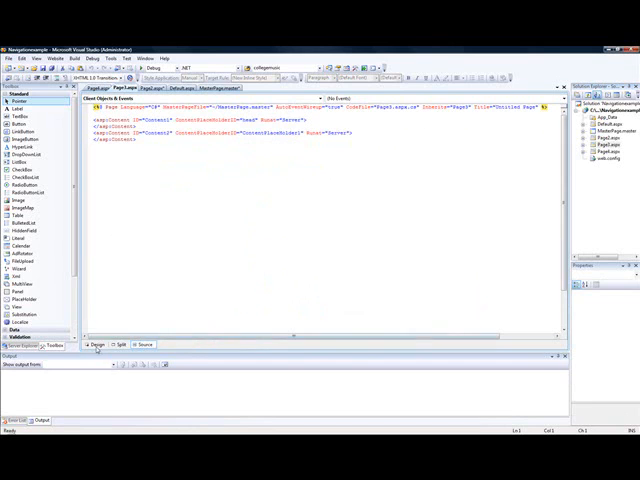
Enter 'This is page 2 of the website' in the page's content area and run the site with F5.
{"action": "left_click", "coordinate": [96, 344]}
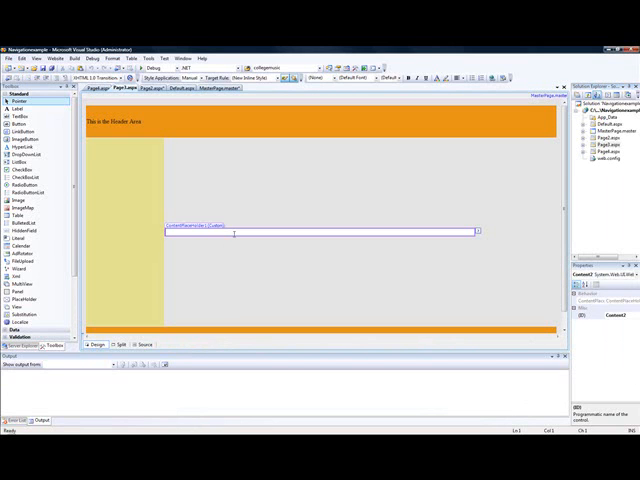
{"action": "type", "text": "This is"}
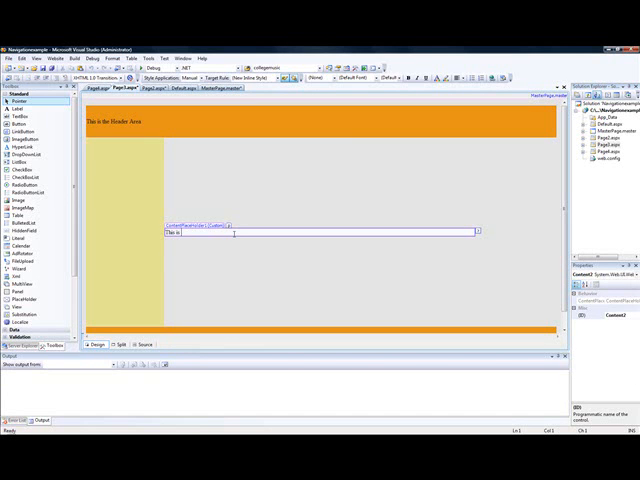
{"action": "type", "text": "page 1"}
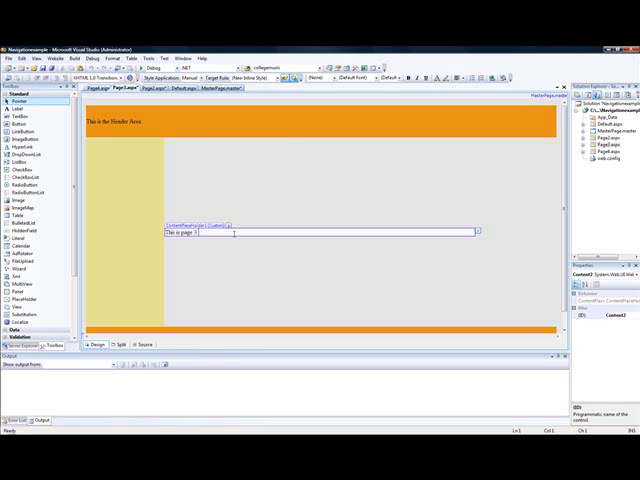
{"action": "type", "text": "of the websit"}
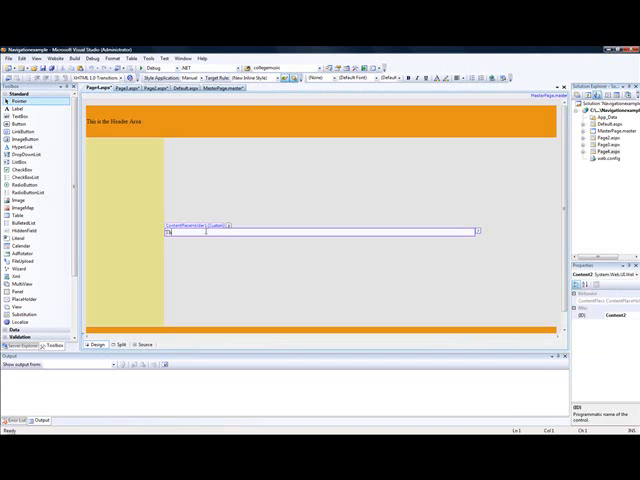
{"action": "type", "text": "This is page 4 of the website."}
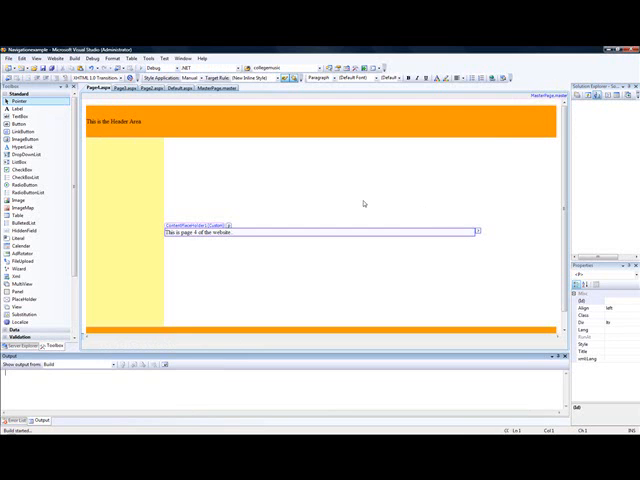
{"action": "key", "text": "F5"}
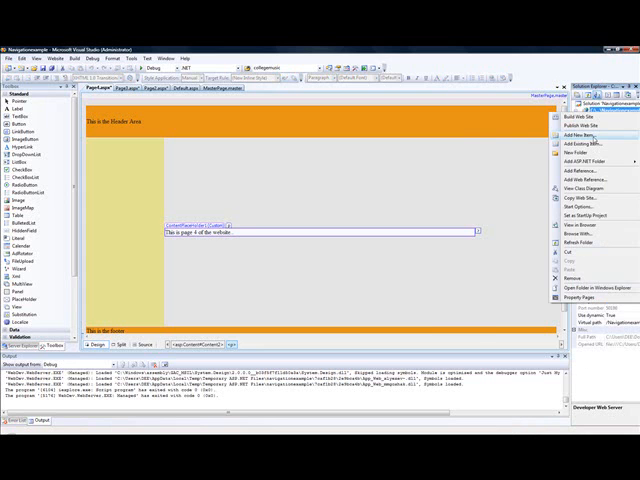
Add a Web.sitemap Site Map file to the web site.
{"action": "left_click", "coordinate": [572, 136]}
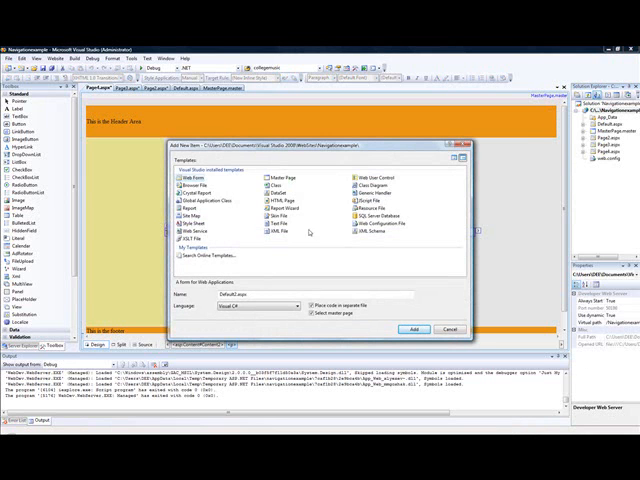
{"action": "mouse_move", "coordinate": [316, 232]}
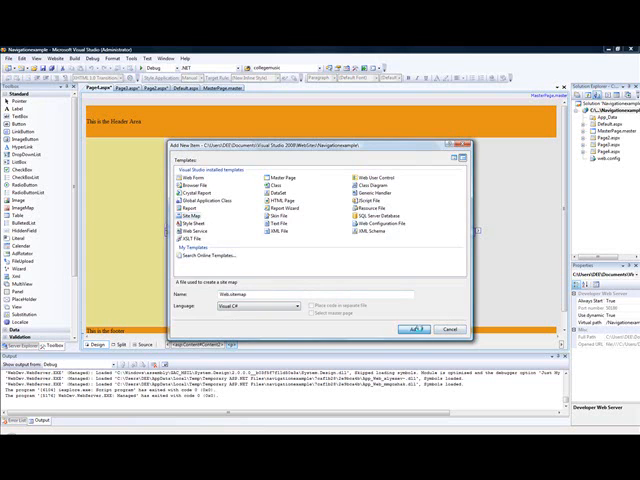
{"action": "left_click", "coordinate": [412, 328]}
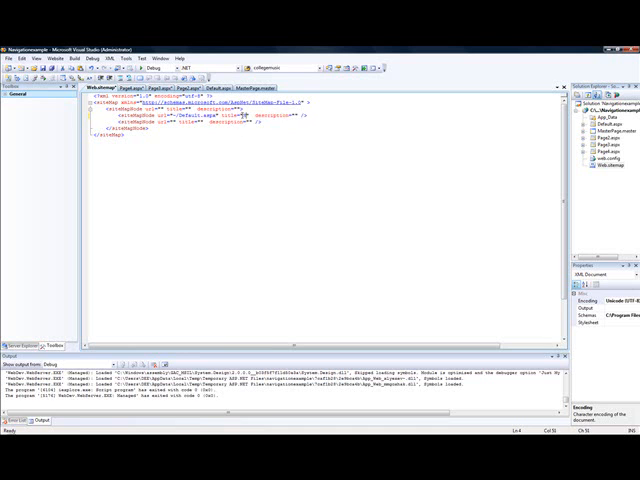
Fill the site map nodes: Default.aspx as Home Page and Page2.aspx as Second Page, with descriptions.
{"action": "type", "text": "Home Page"}
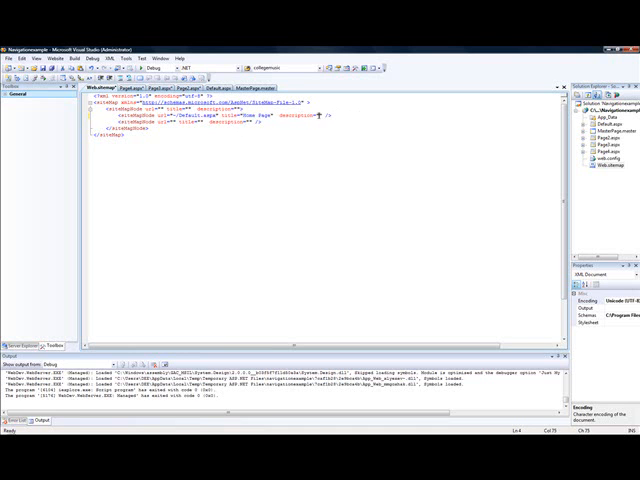
{"action": "type", "text": "This is the home page"}
{"action": "type", "text": "~/Page1.aspx"}
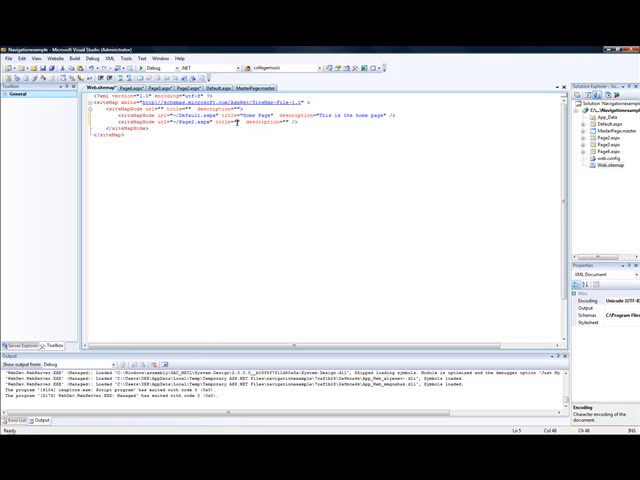
{"action": "type", "text": "Second Page"}
{"action": "type", "text": "<siteMapNode url=\"~/Page3.aspx\" title=\""}
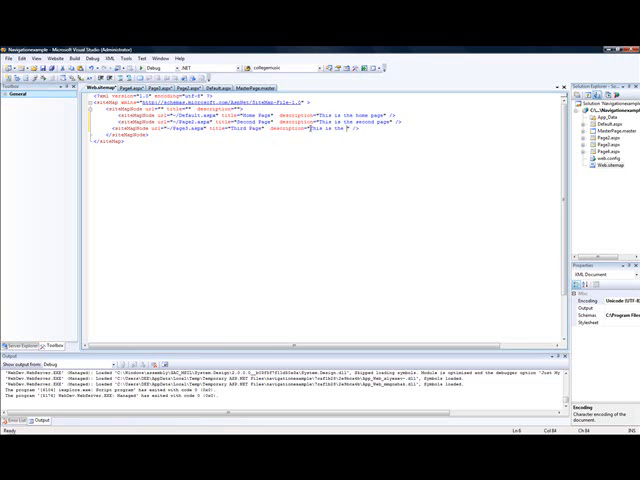
{"action": "type", "text": "third"}
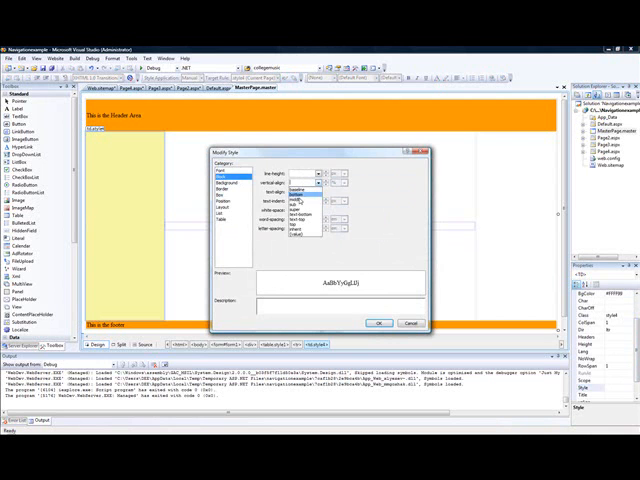
Set a font option in Modify Style for the master page's menu column.
{"action": "left_click", "coordinate": [312, 184]}
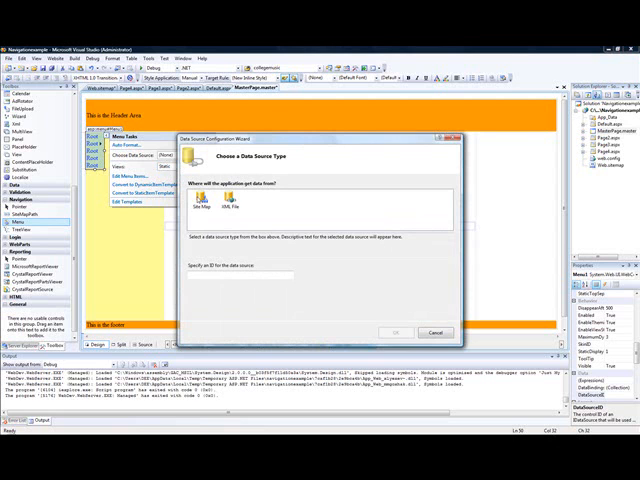
Bind the menu to a Site Map data source and adjust its properties to show child pages.
{"action": "left_click", "coordinate": [200, 204]}
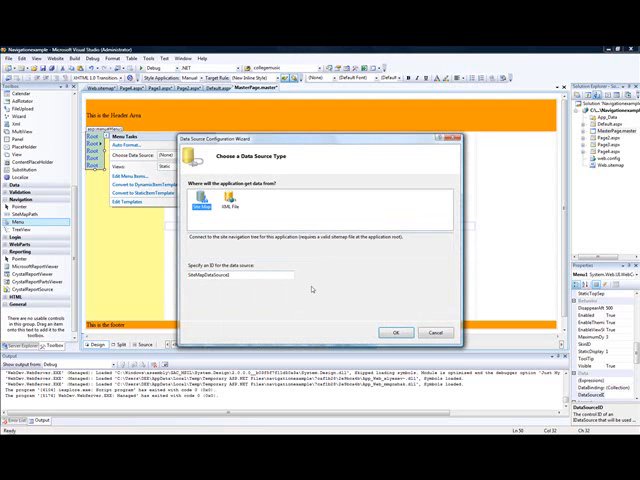
{"action": "left_click", "coordinate": [396, 332]}
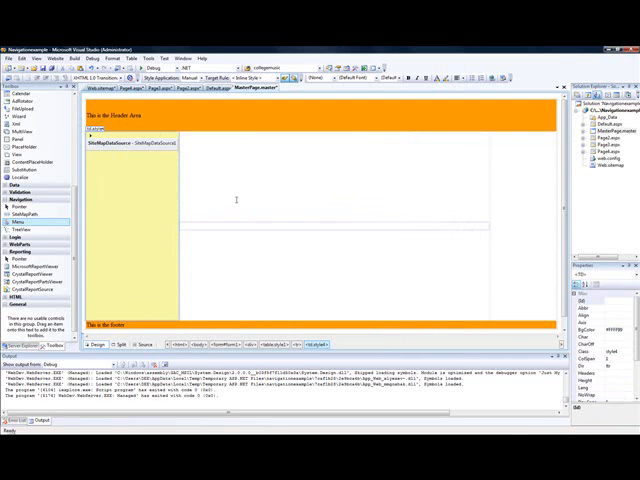
{"action": "left_click", "coordinate": [130, 144]}
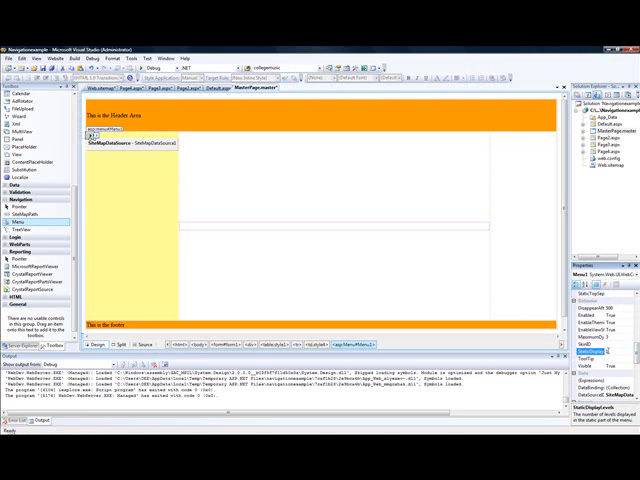
{"action": "mouse_move", "coordinate": [192, 258]}
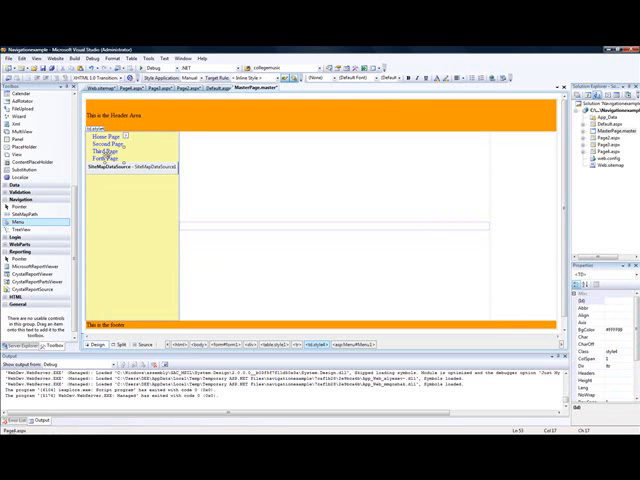
{"action": "left_click", "coordinate": [104, 142]}
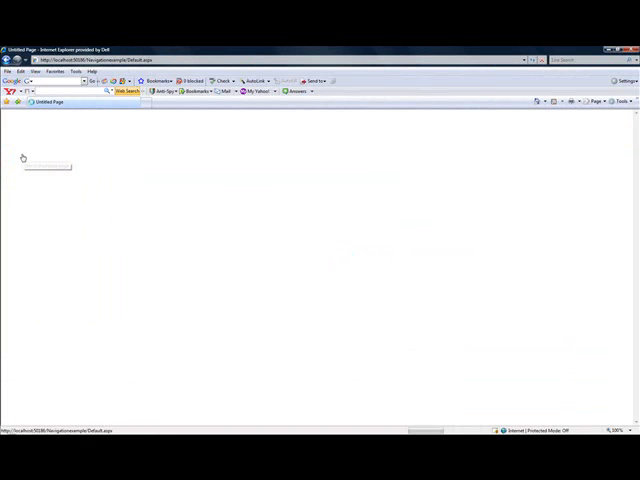
Navigate the running site's menu to page 2 and then another page.
{"action": "left_click", "coordinate": [24, 160]}
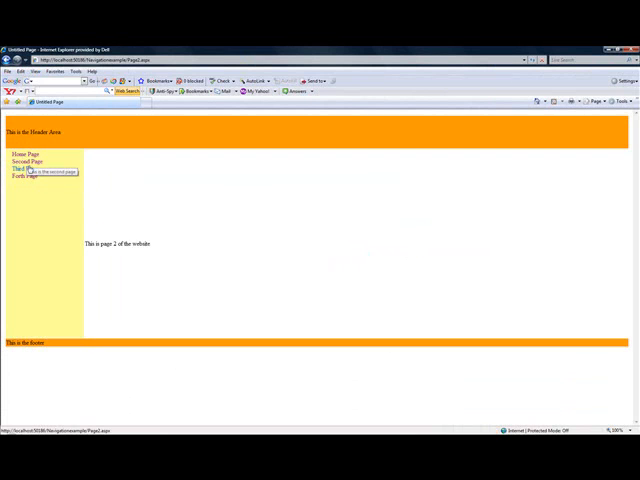
{"action": "left_click", "coordinate": [22, 168]}
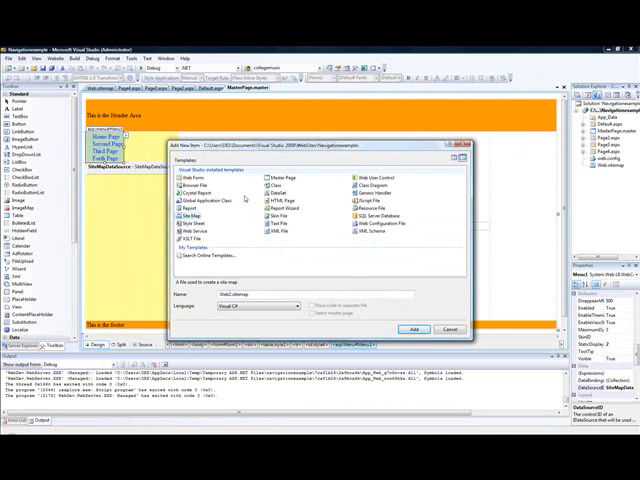
Add a Web Form that uses MasterPage.master as its master page.
{"action": "left_click", "coordinate": [192, 178]}
{"action": "type", "text": "Page4.aspx"}
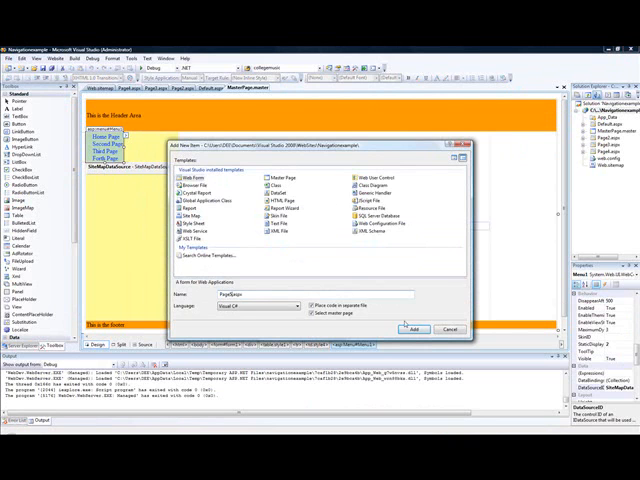
{"action": "left_click", "coordinate": [412, 328]}
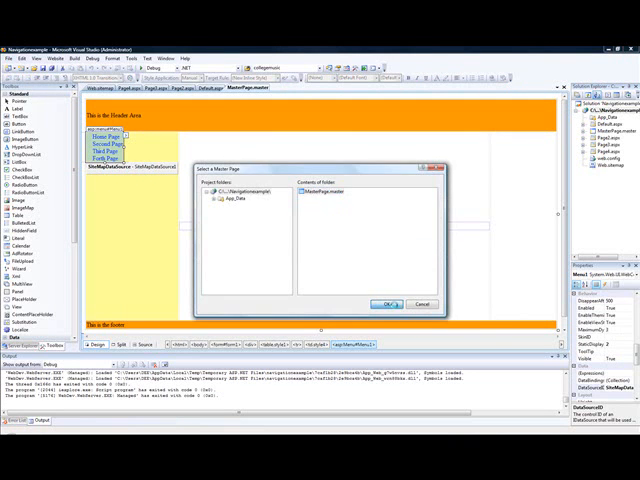
{"action": "left_click", "coordinate": [386, 304]}
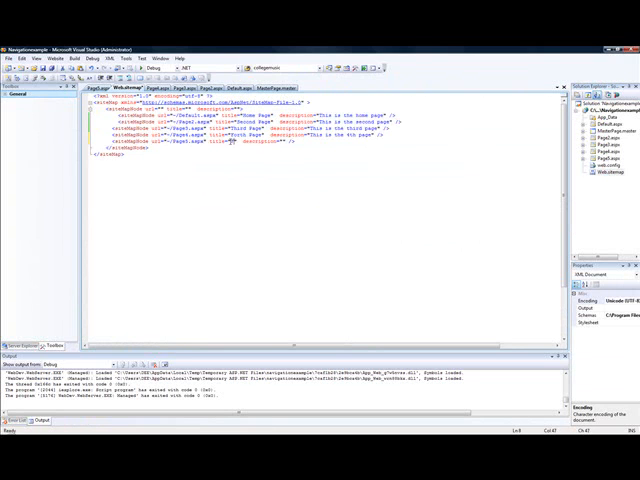
Give the Page5.aspx siteMapNode the title 'Fifth' and a 'fifth' page description.
{"action": "type", "text": "Fifth Page"}
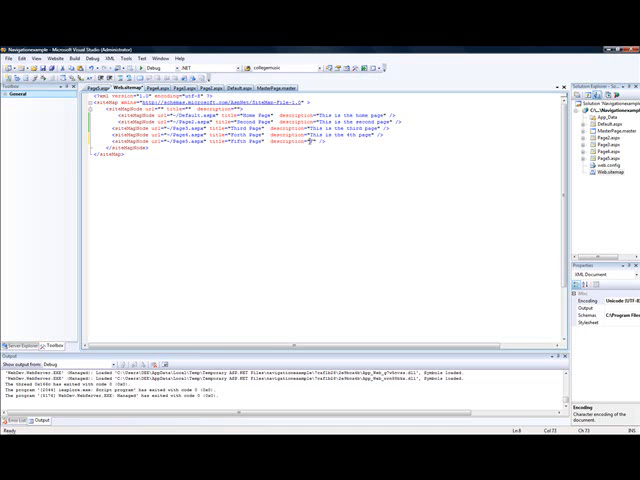
{"action": "type", "text": "fifth"}
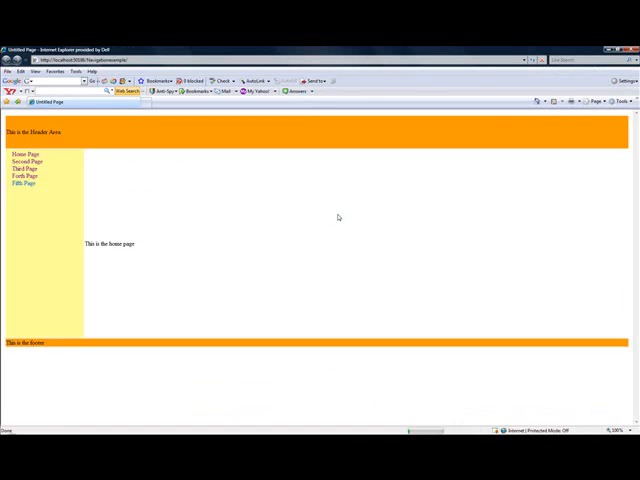
Follow a left-hand menu link from the home page to another site page.
{"action": "left_click", "coordinate": [24, 184]}
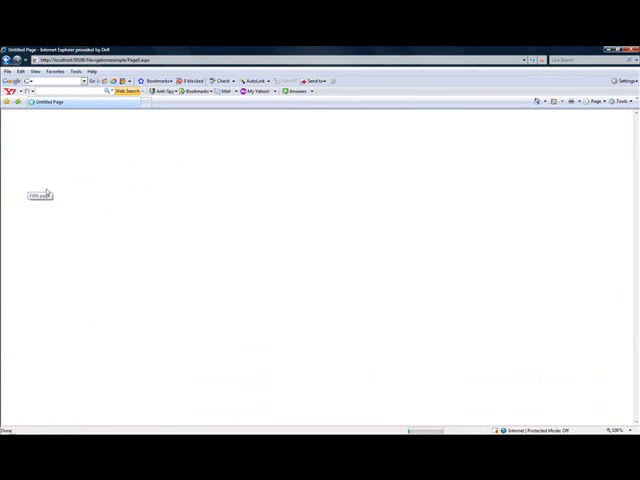